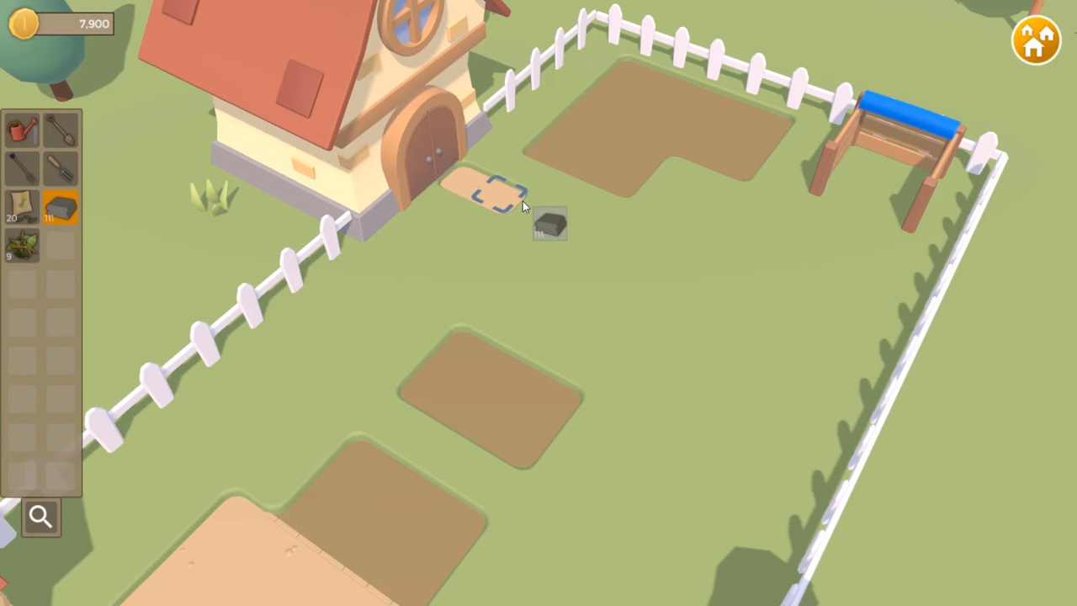
# Lay a dirt path from the farmhouse door down past the soil plots.
pyautogui.moveTo(497, 193); pyautogui.dragTo(286, 488)
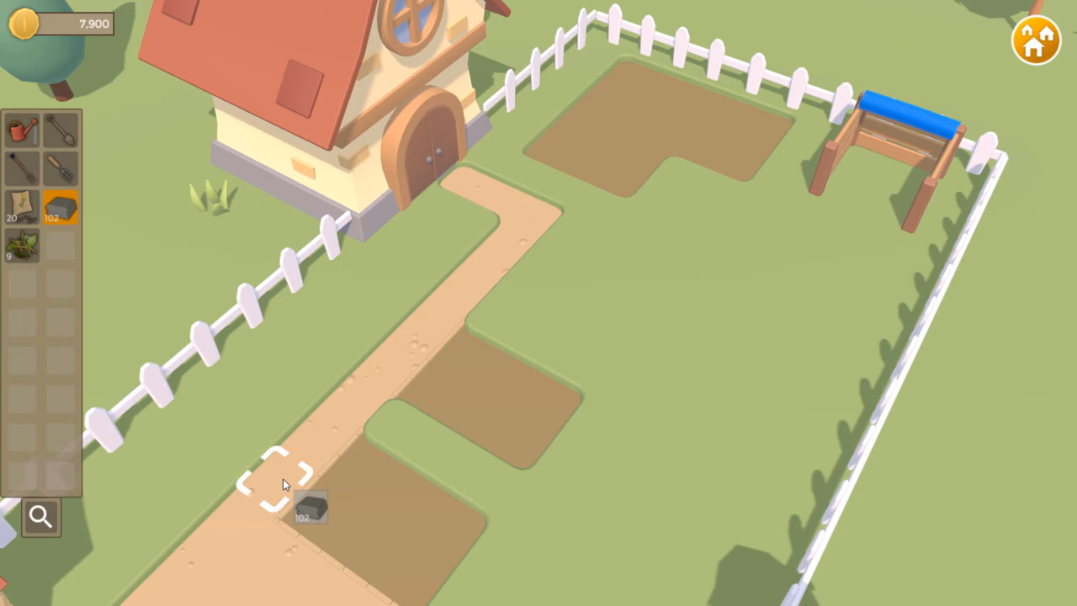